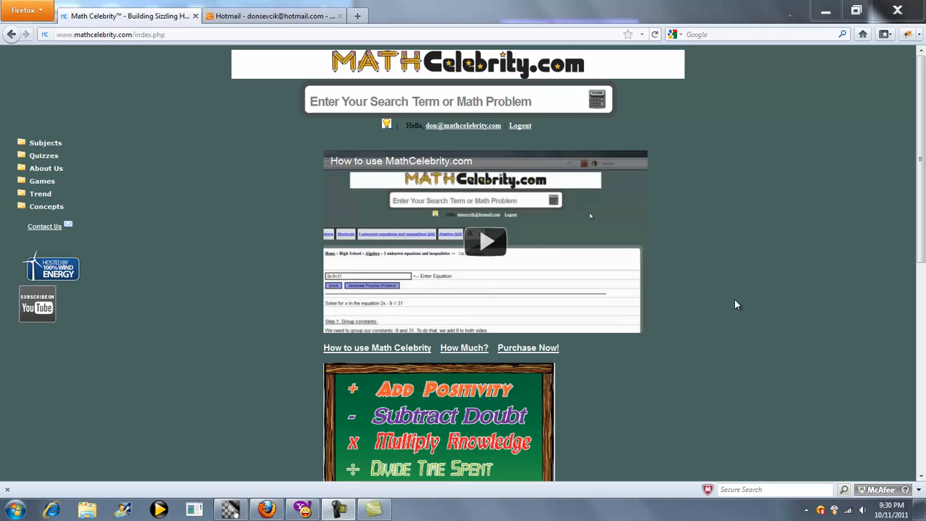
mouse_move(719, 213)
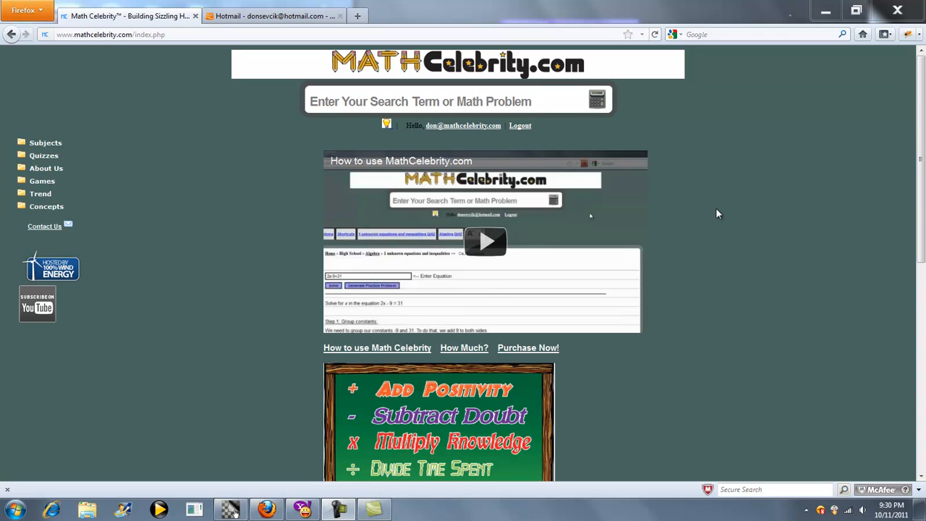
mouse_move(669, 110)
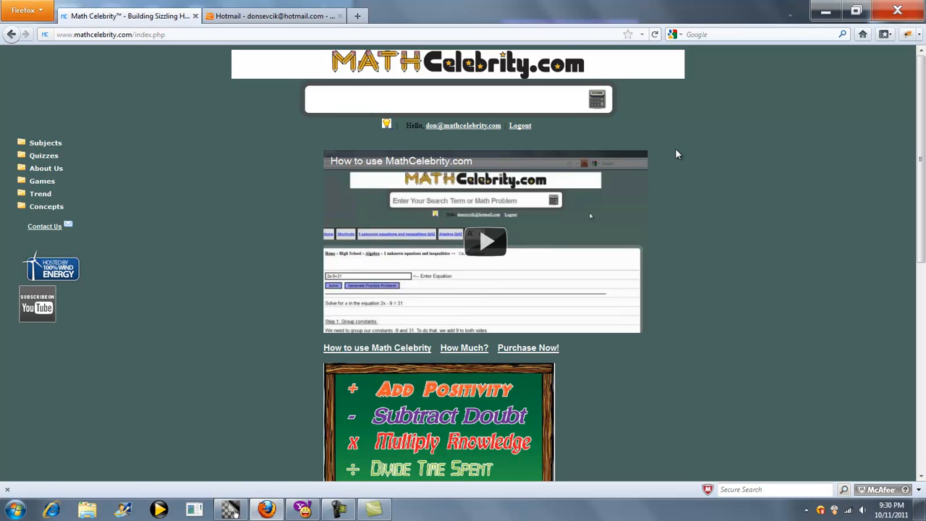
Enter the proportion x/2=5/10 into the homepage search box
text(x/2)
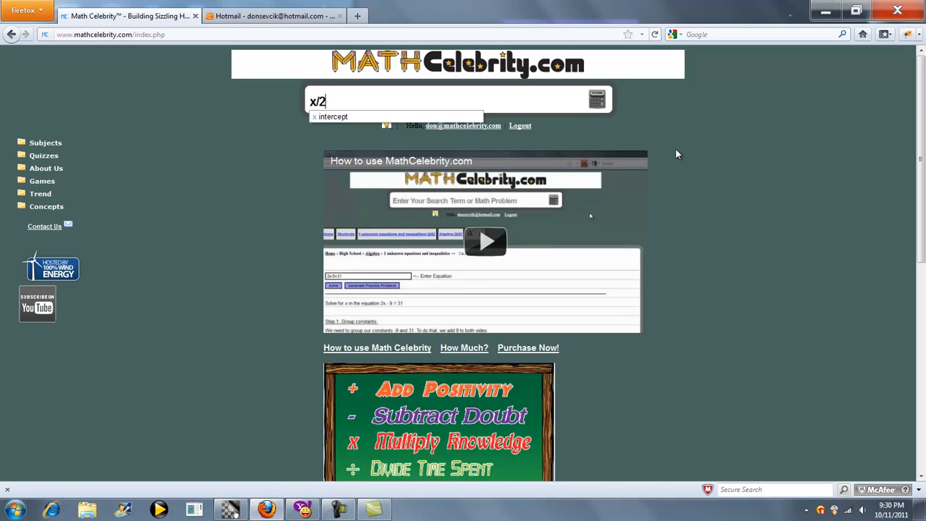
text(=)
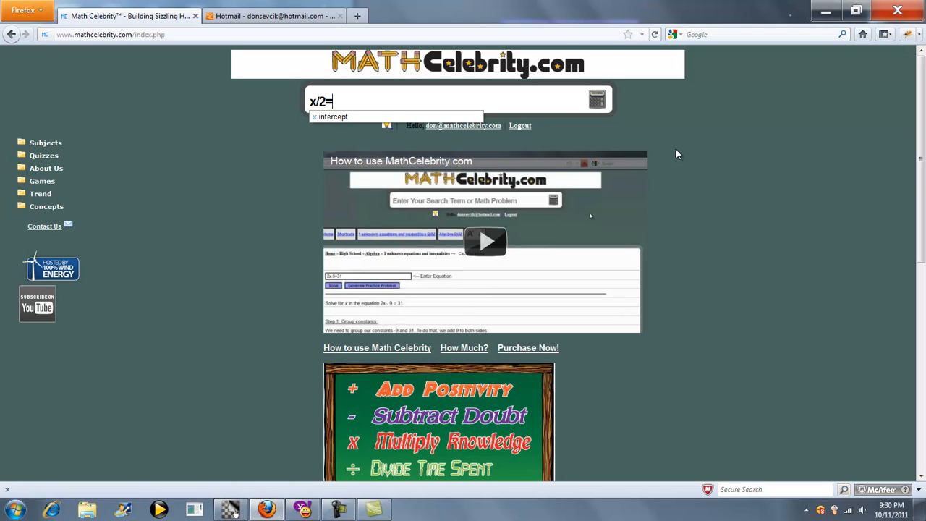
text(5)
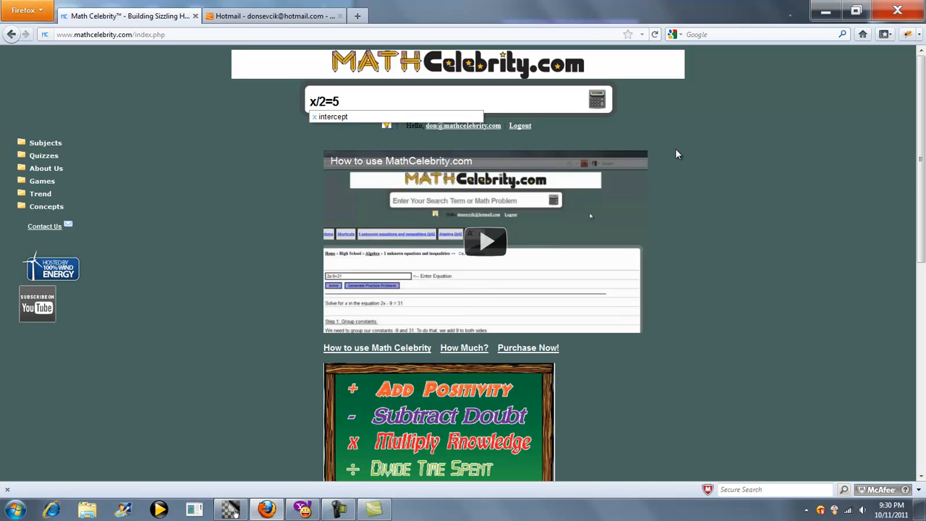
text(/10)
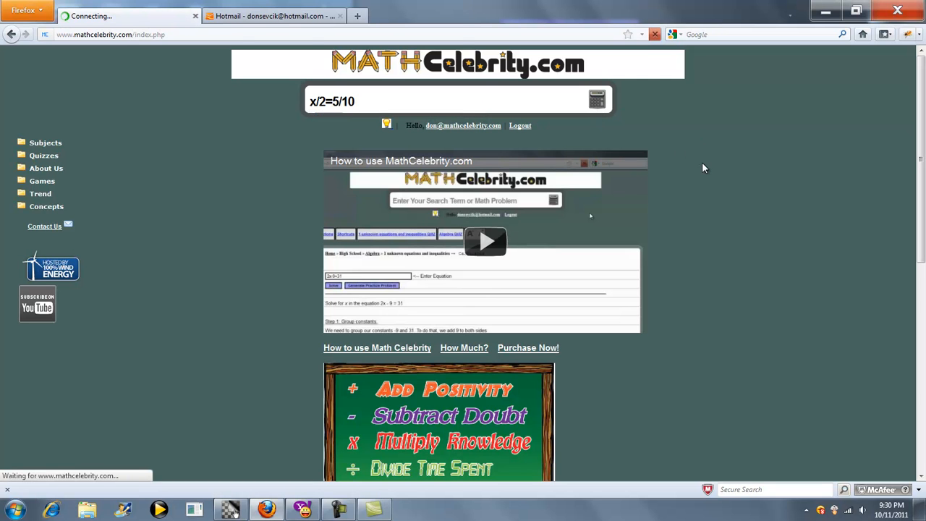
Submit x/2=5/10 and read the cross-multiplication steps ending at x = 1
click(597, 99)
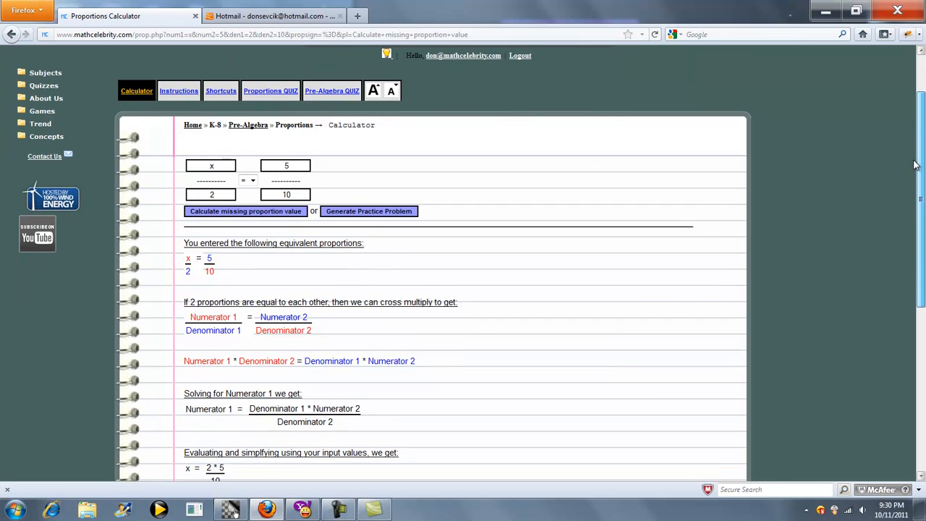
scroll(down, 3)
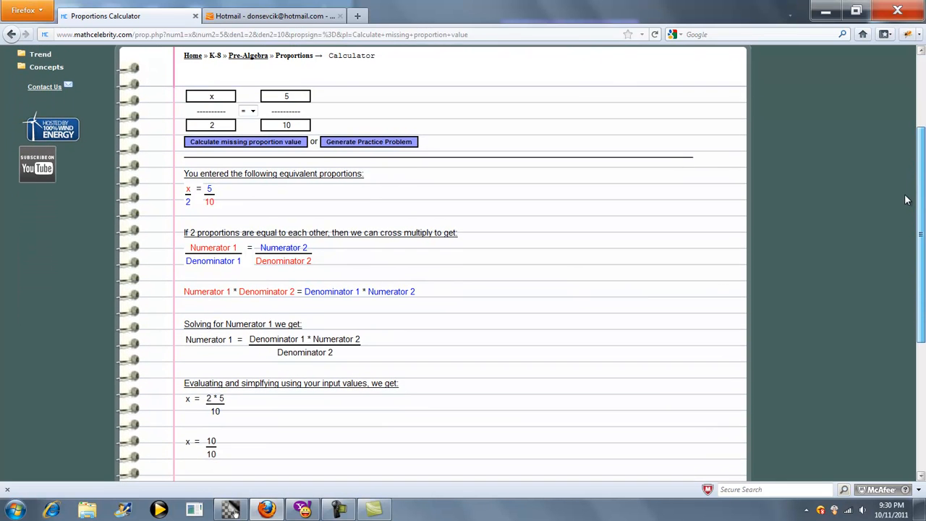
scroll(down, 3)
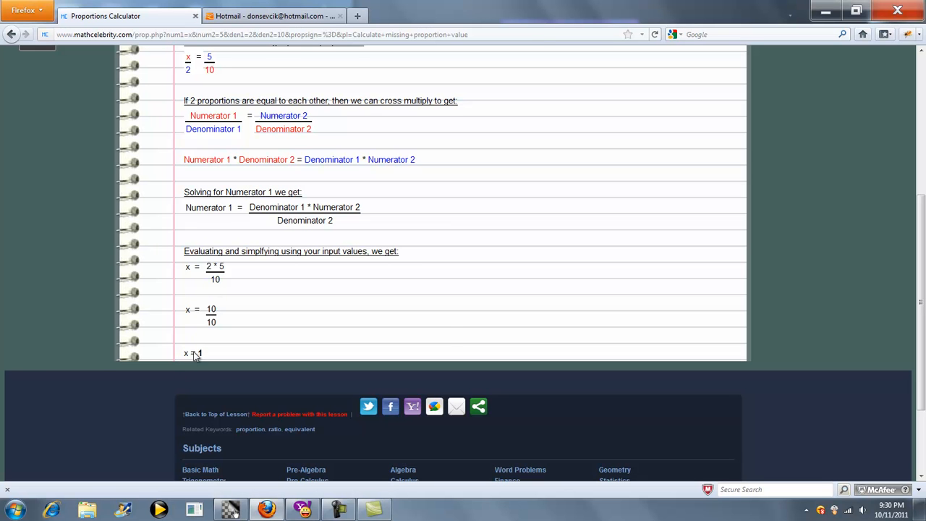
scroll(up, 3)
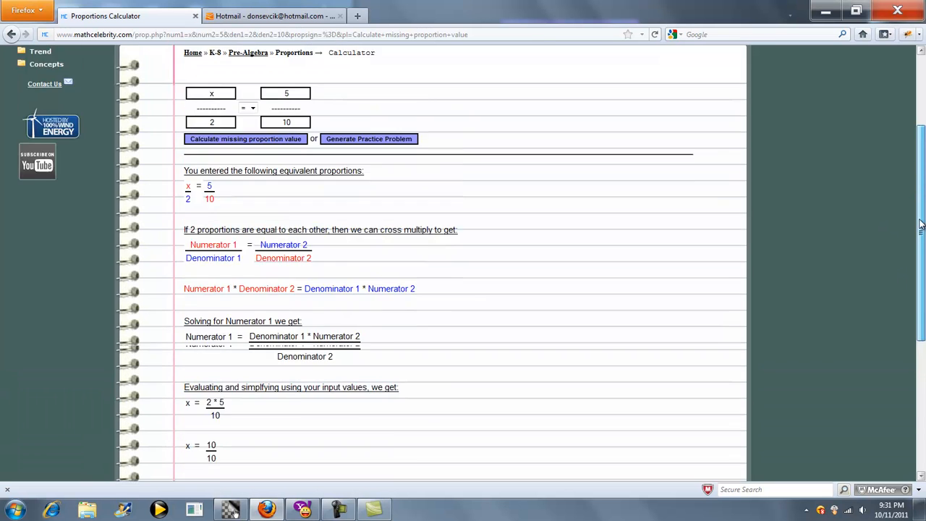
scroll(up, 3)
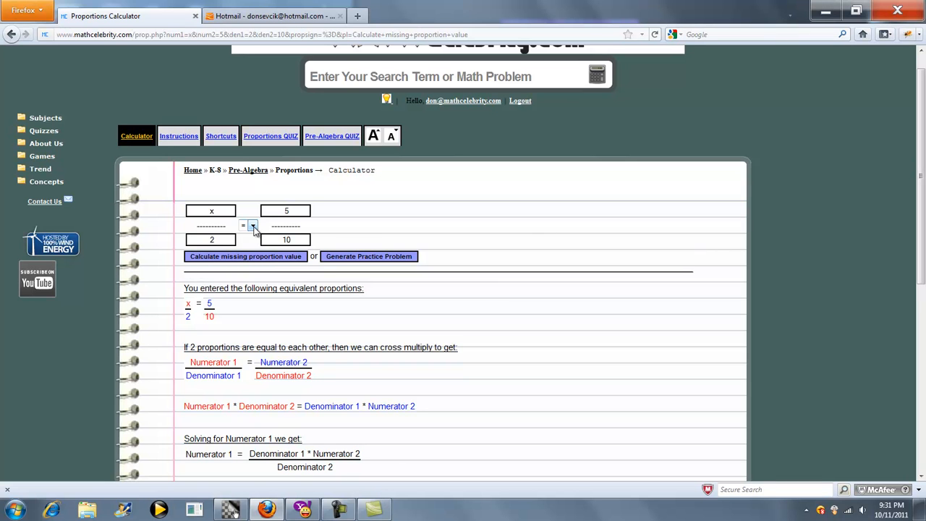
Switch the calculator relation to less-than for 3x/2 and 5/20
click(248, 225)
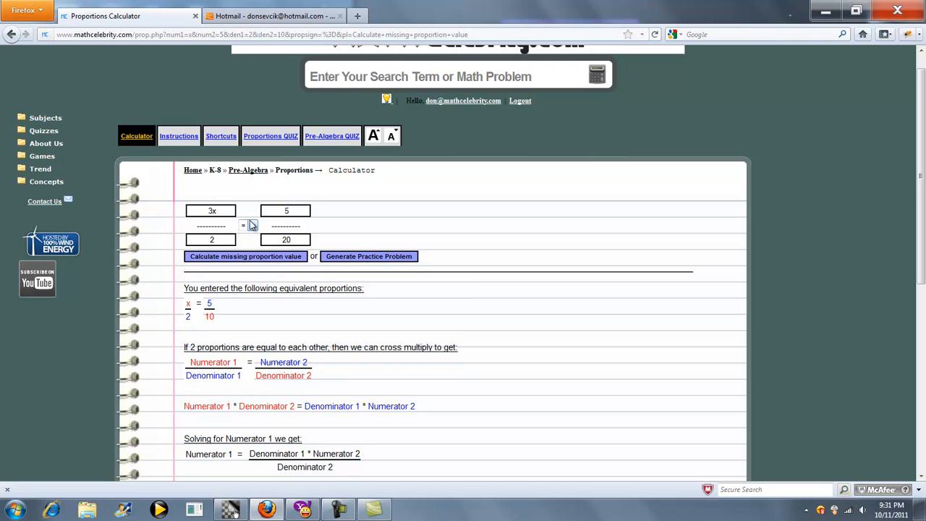
click(247, 225)
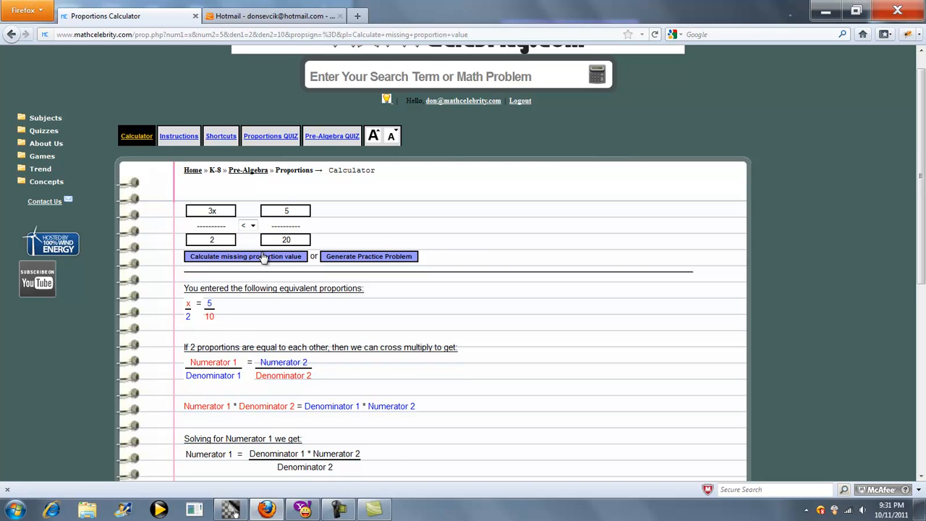
Calculate 3x/2 < 5/20 and review the steps ending at x < 0.1667
click(245, 256)
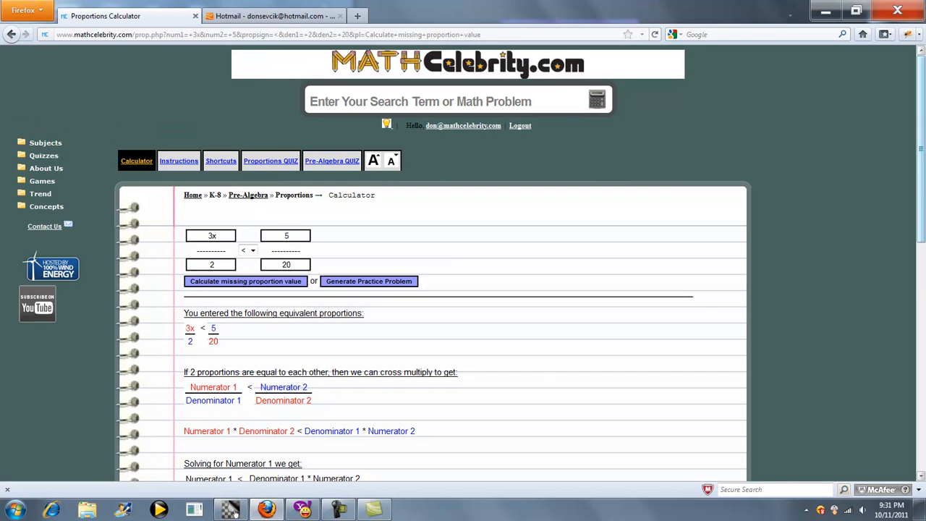
scroll(down, 3)
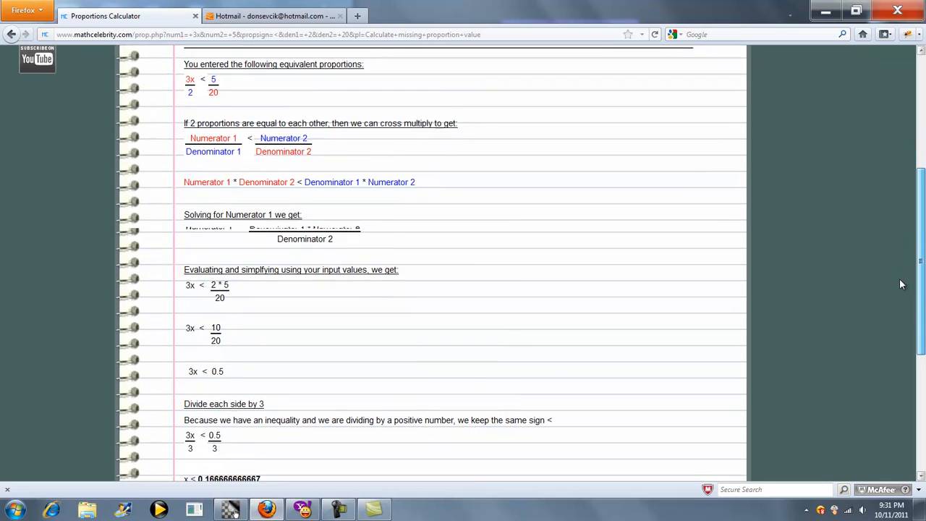
scroll(down, 3)
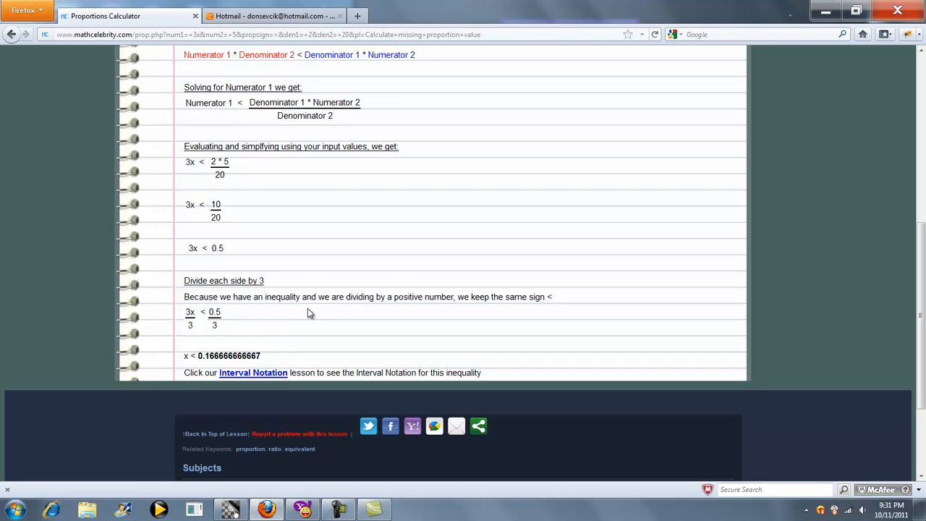
mouse_move(254, 369)
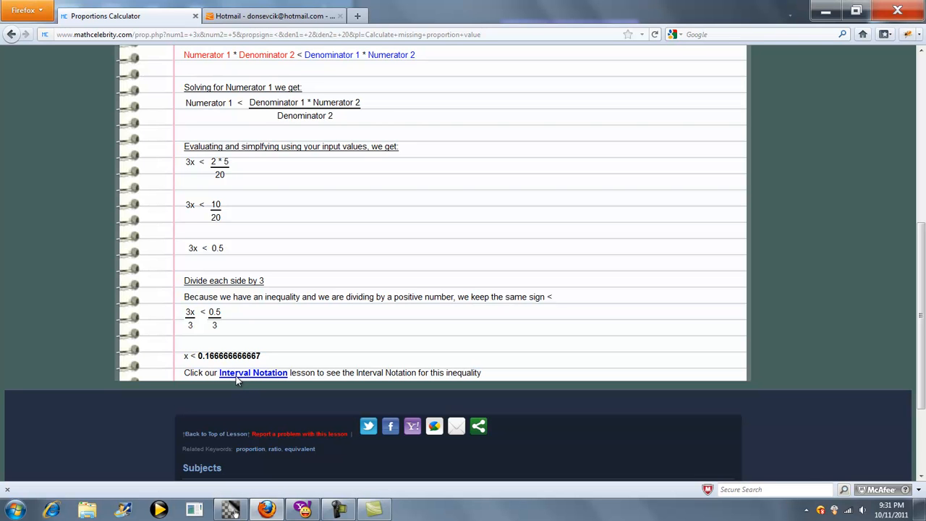
scroll(up, 3)
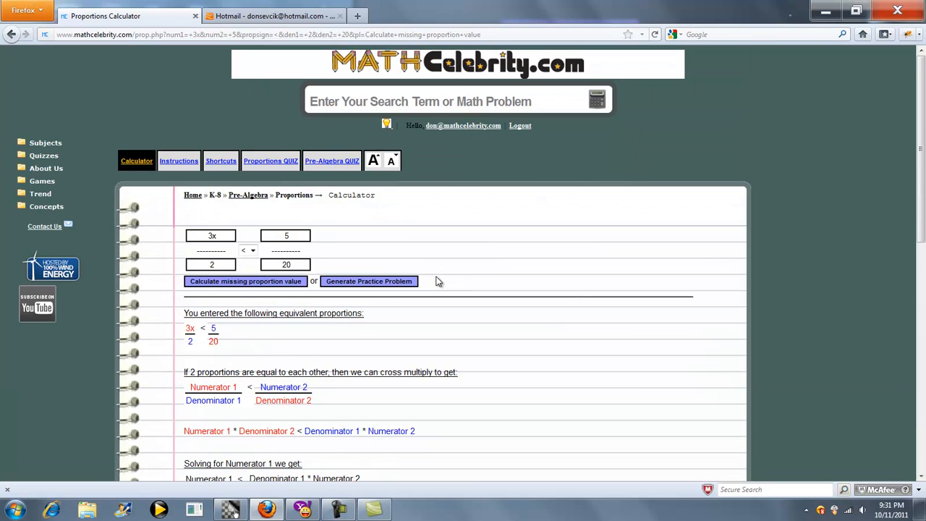
mouse_move(242, 224)
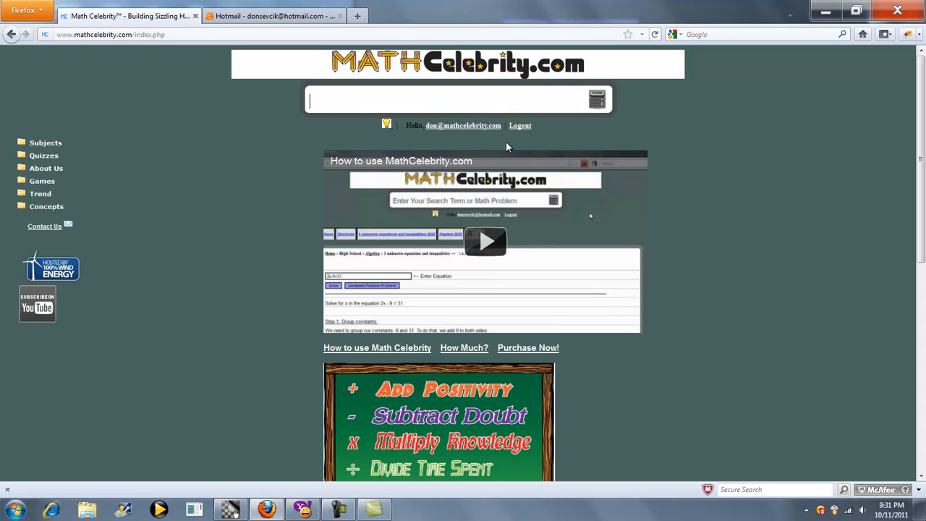
Type the equation 2x+6/50=9/100 into the search box
text(2x)
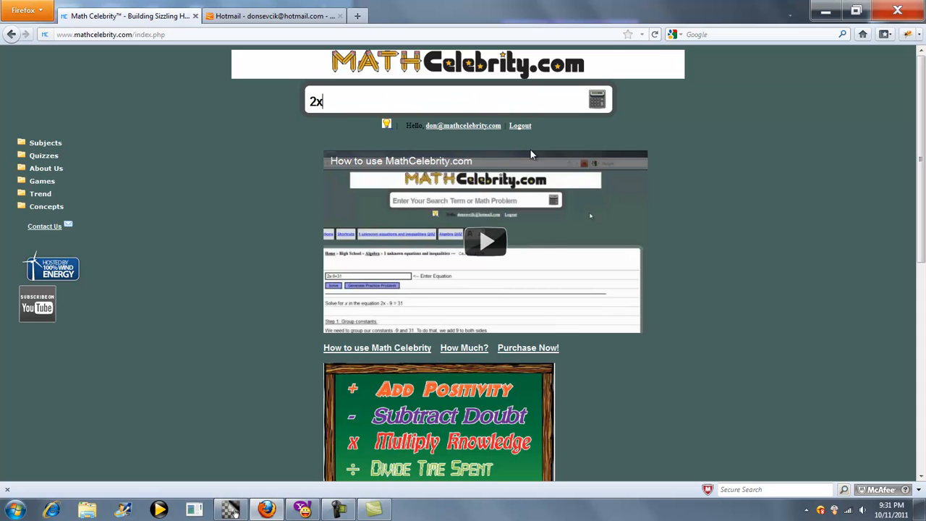
text(+6)
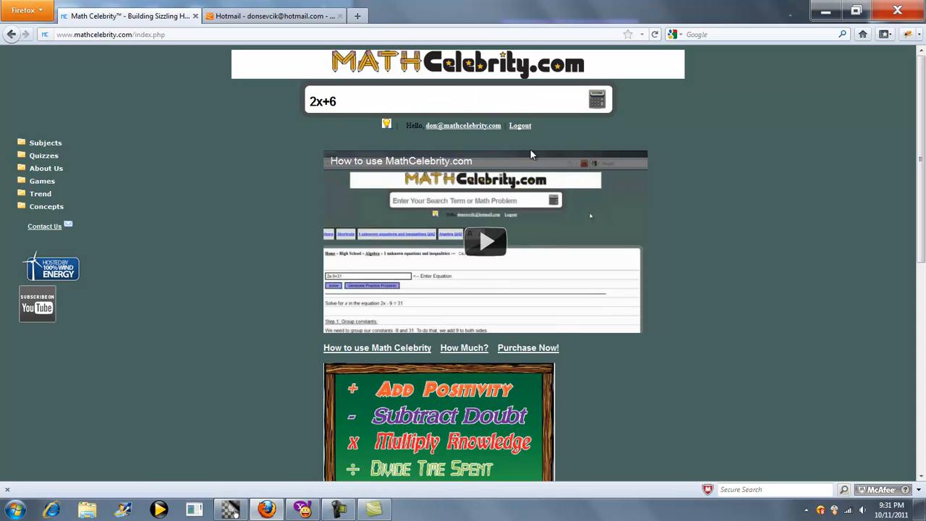
text(/)
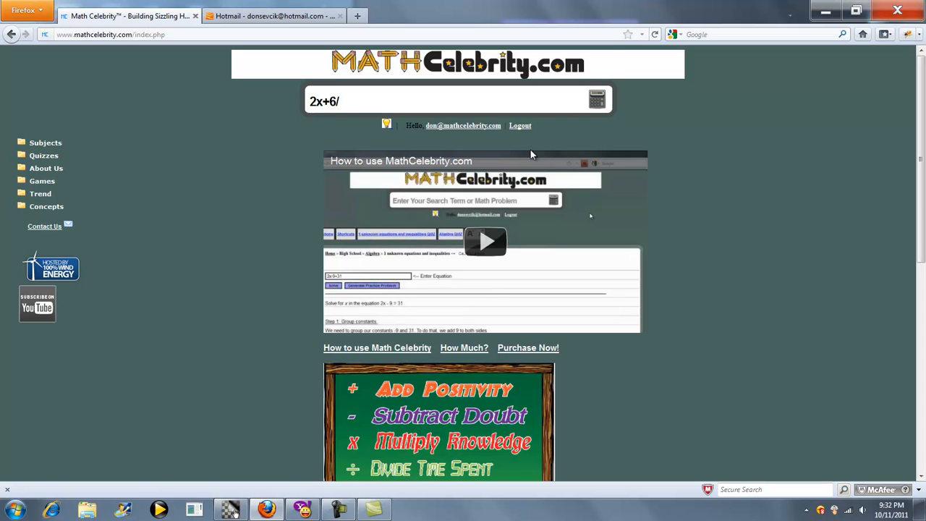
text(50=)
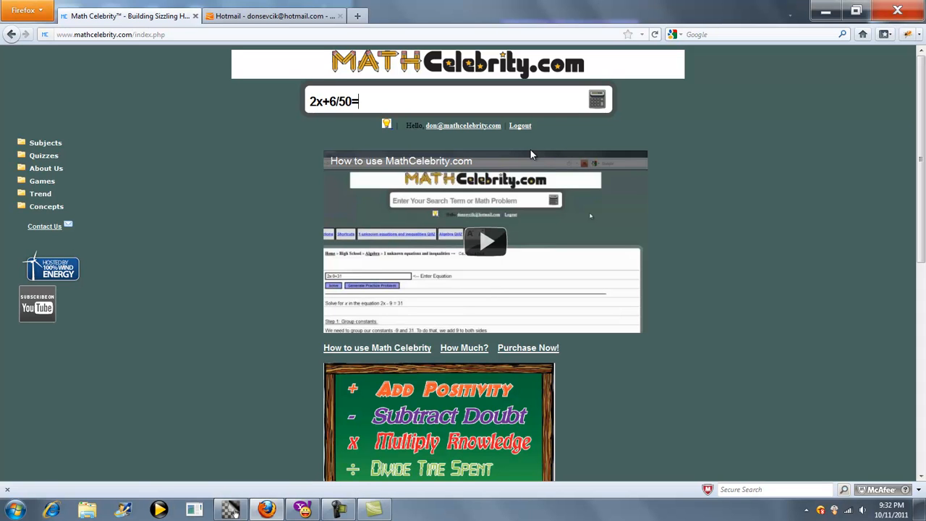
text(9)
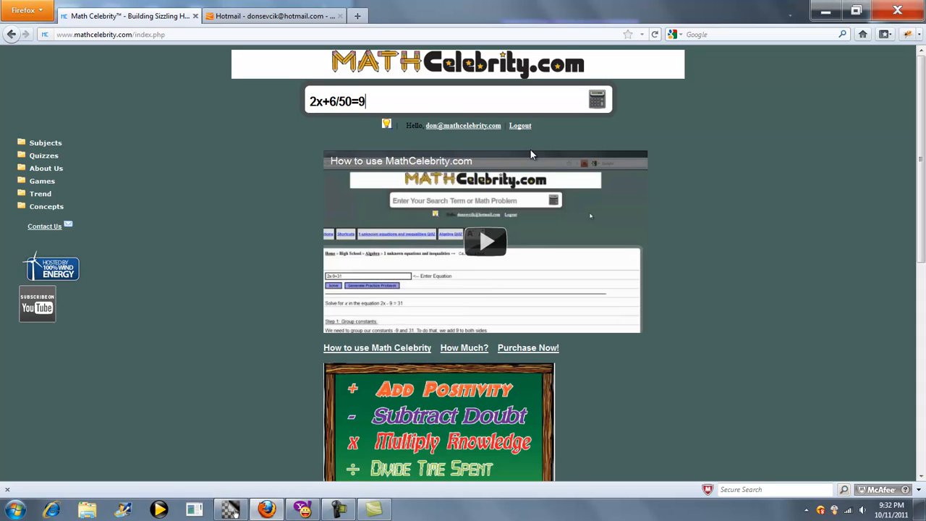
text(/100)
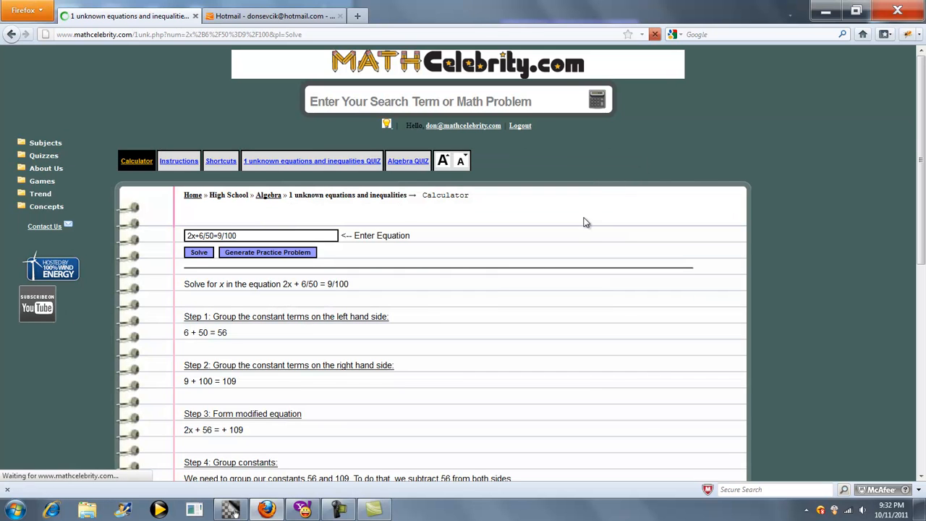
mouse_move(528, 299)
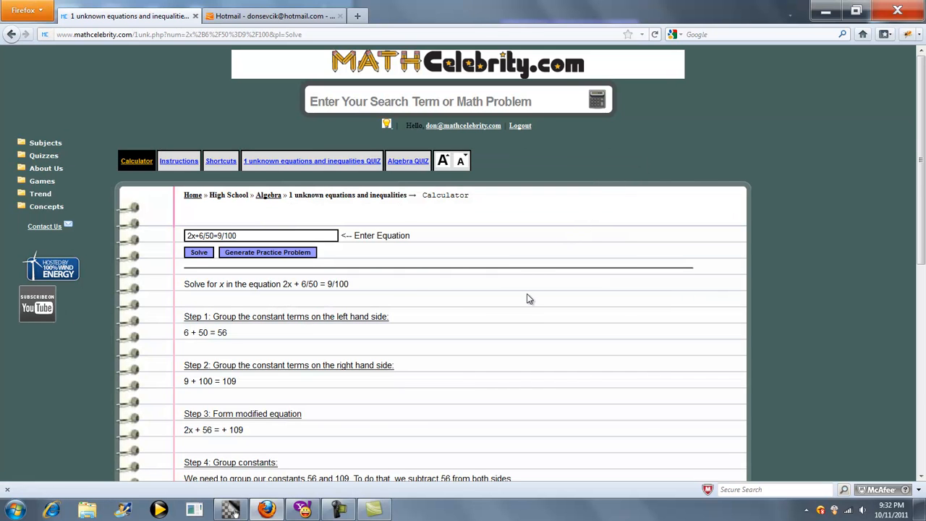
Review the solution steps down to x = -23.5, then go to the home page
scroll(down, 3)
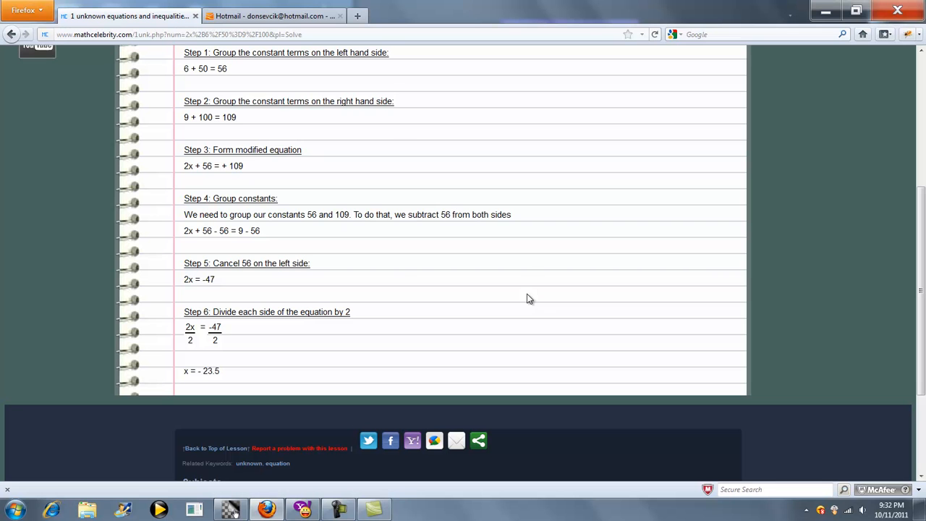
mouse_move(437, 256)
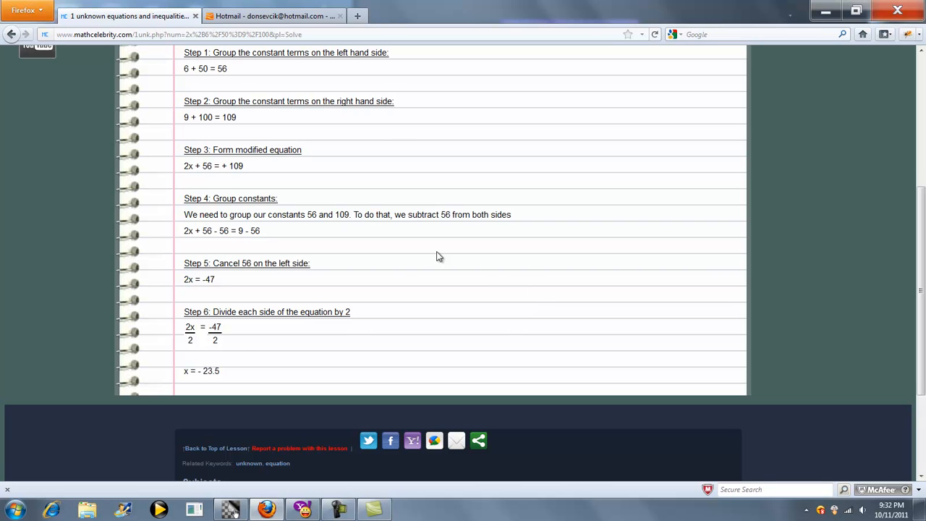
scroll(up, 3)
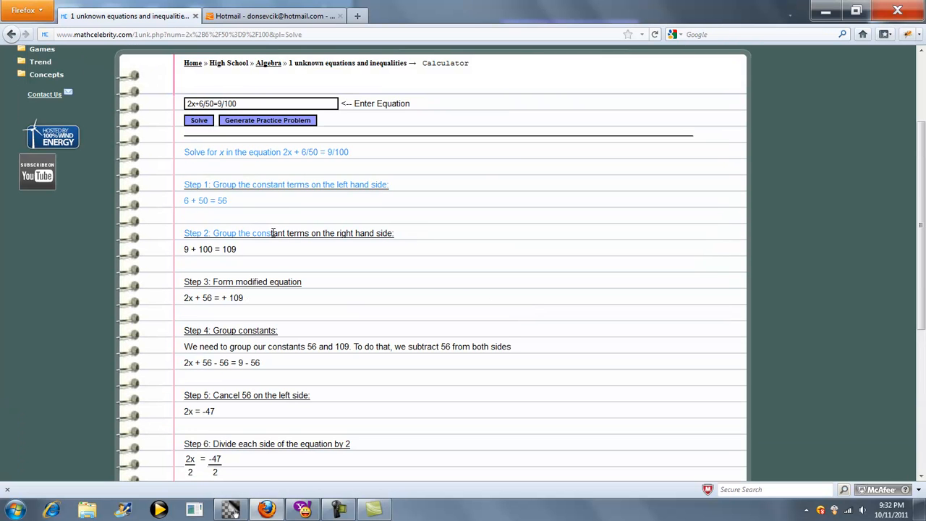
mouse_move(345, 324)
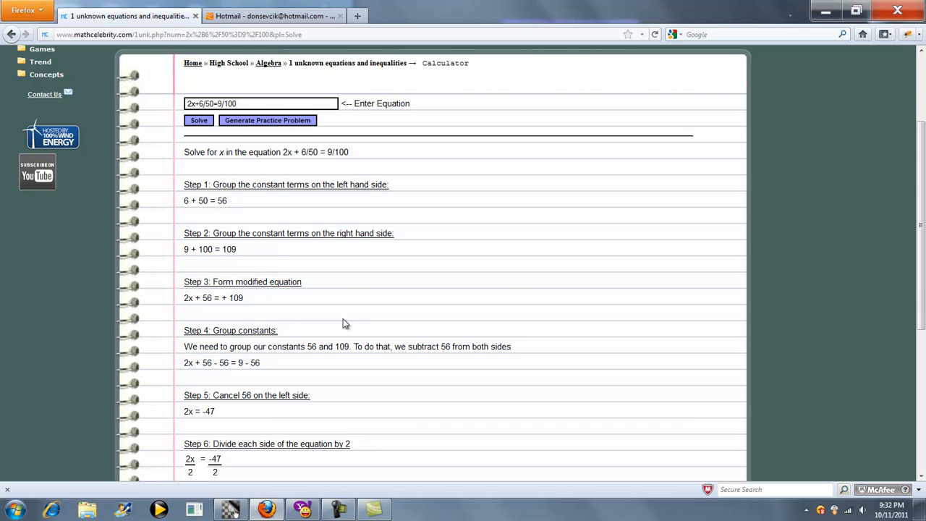
scroll(down, 3)
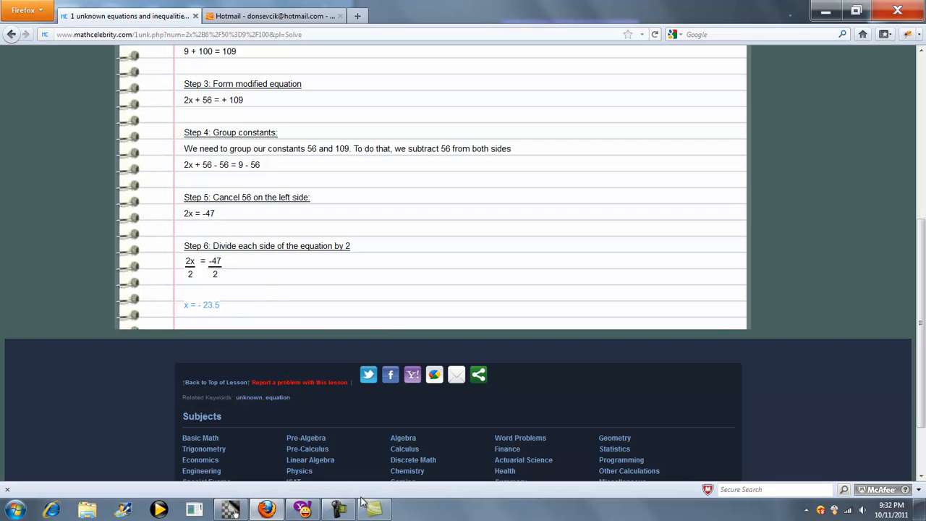
scroll(up, 3)
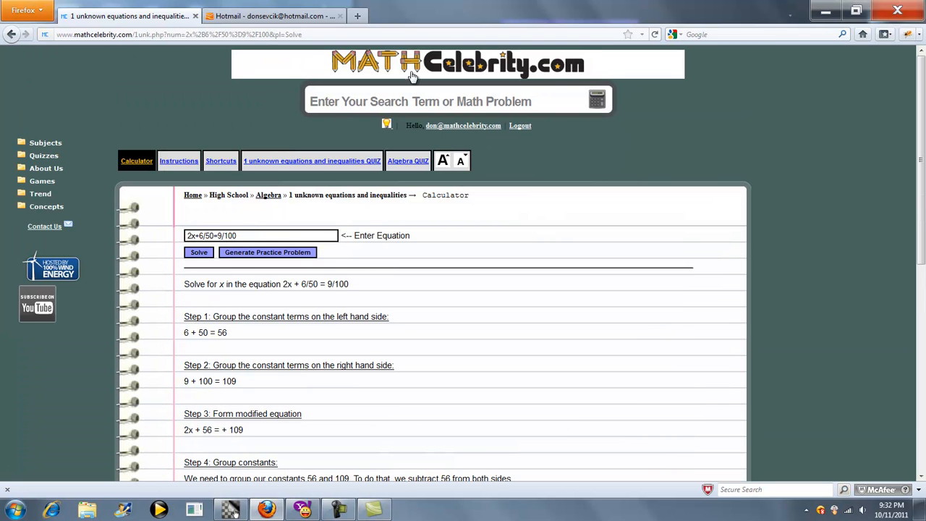
click(456, 64)
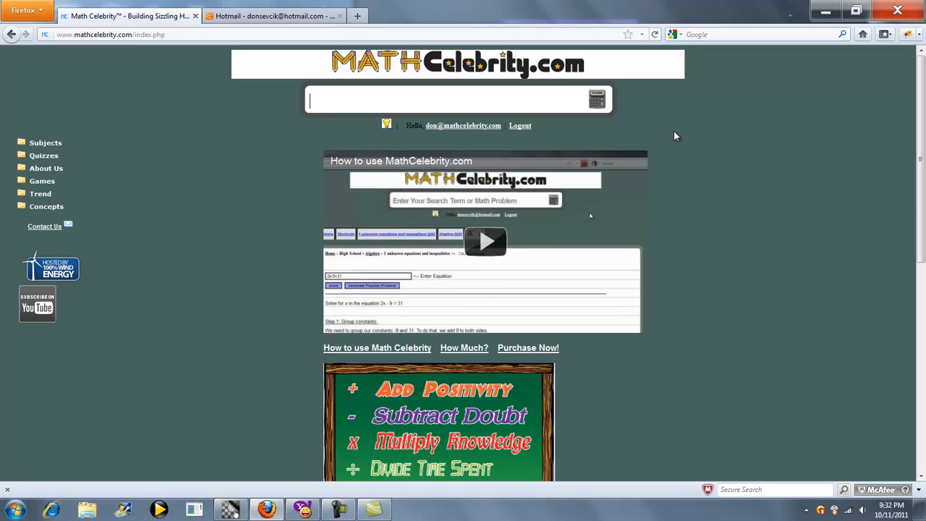
Enter 1/2=?/20 in the search box and submit it
text(1/2)
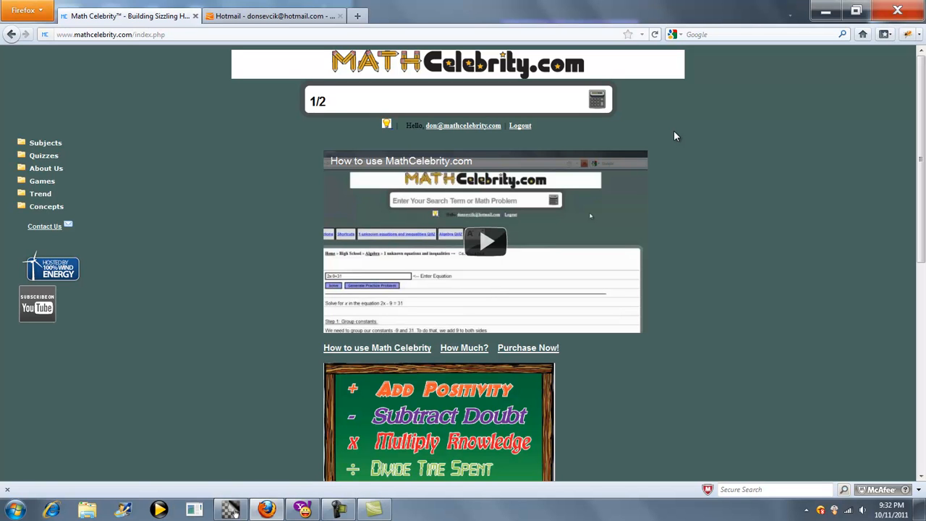
text(=?)
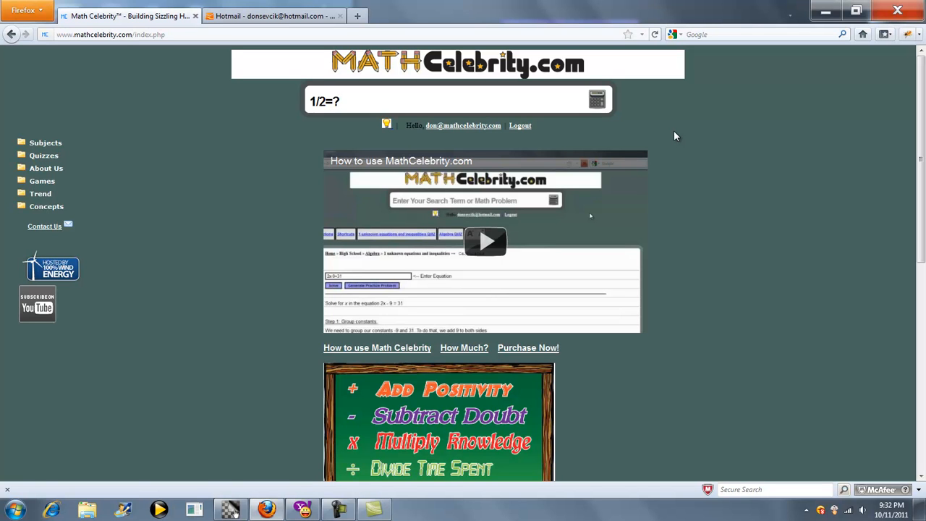
text(/20)
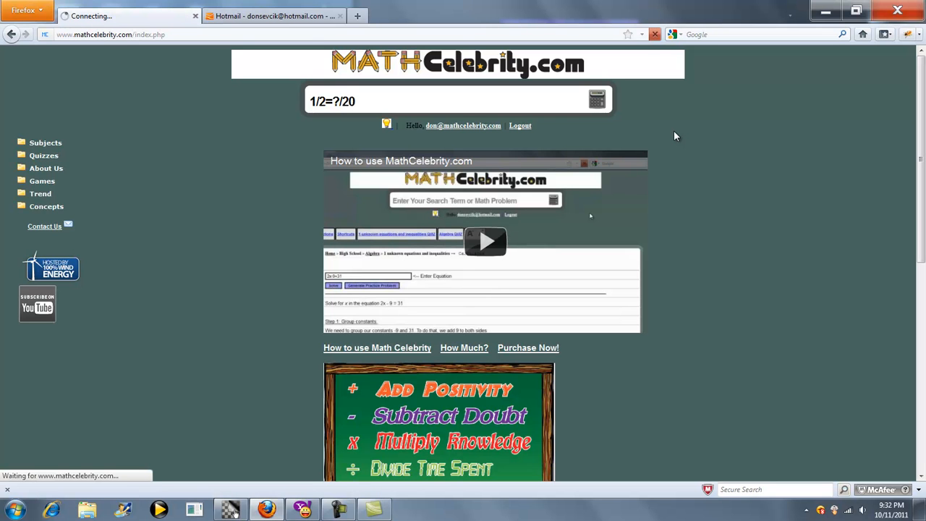
click(597, 99)
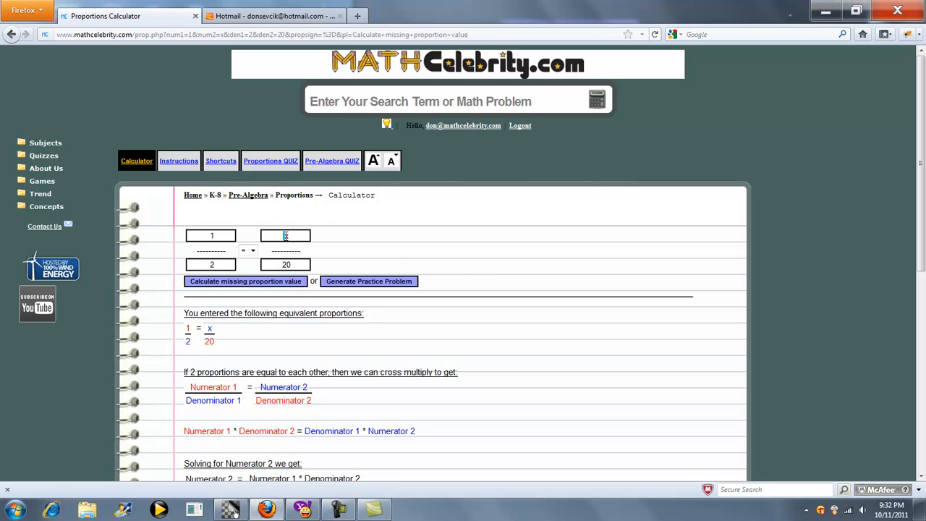
Read the 1/2 = x/20 proportion steps ending at x = 10
scroll(down, 3)
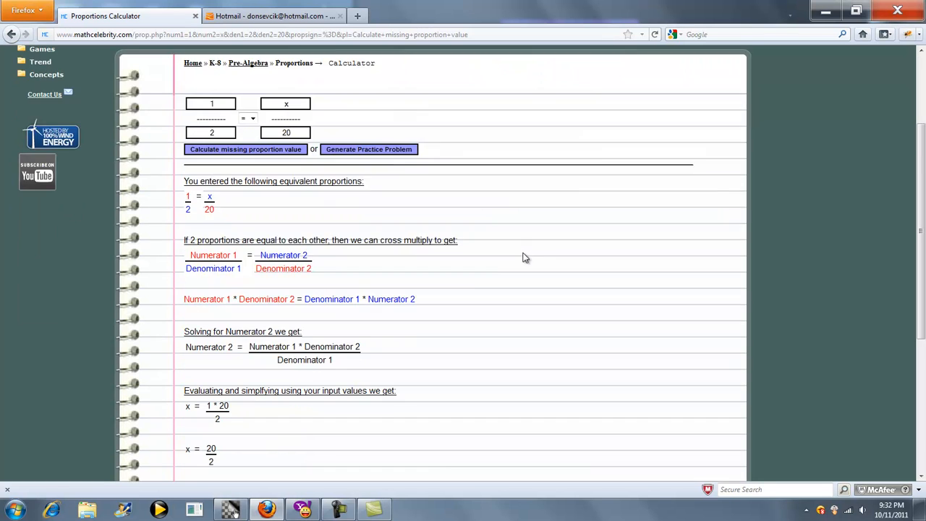
scroll(down, 3)
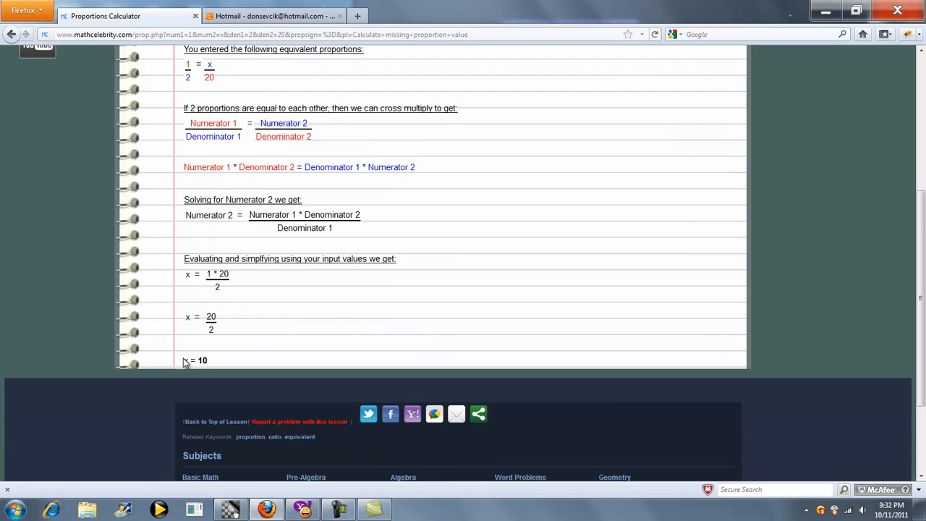
scroll(up, 3)
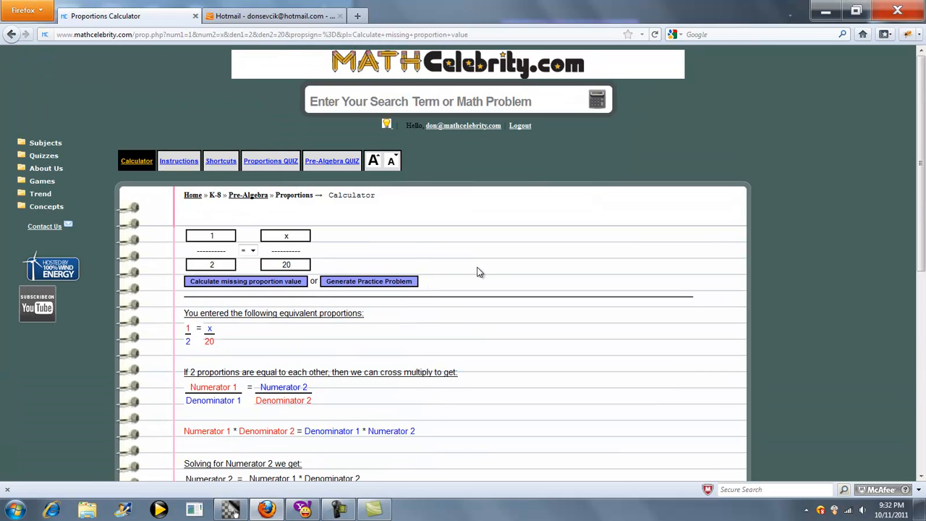
mouse_move(45, 227)
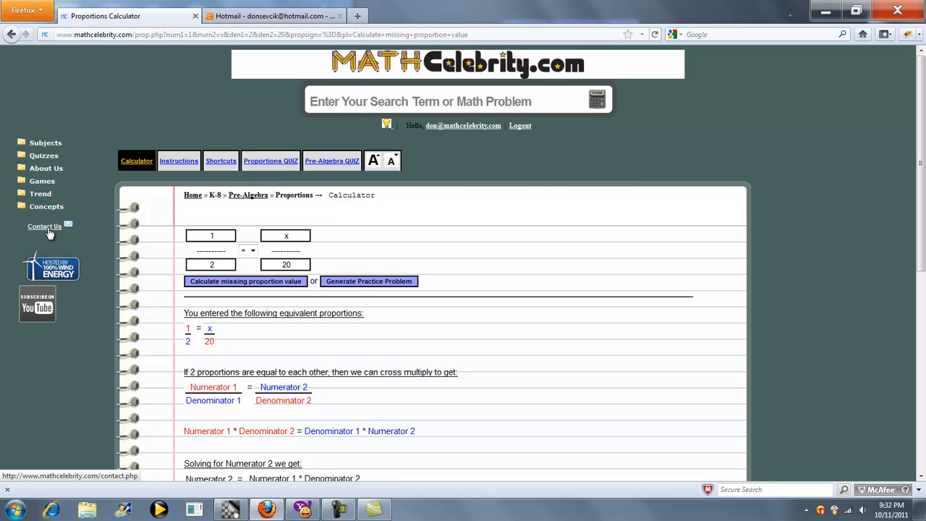
click(338, 510)
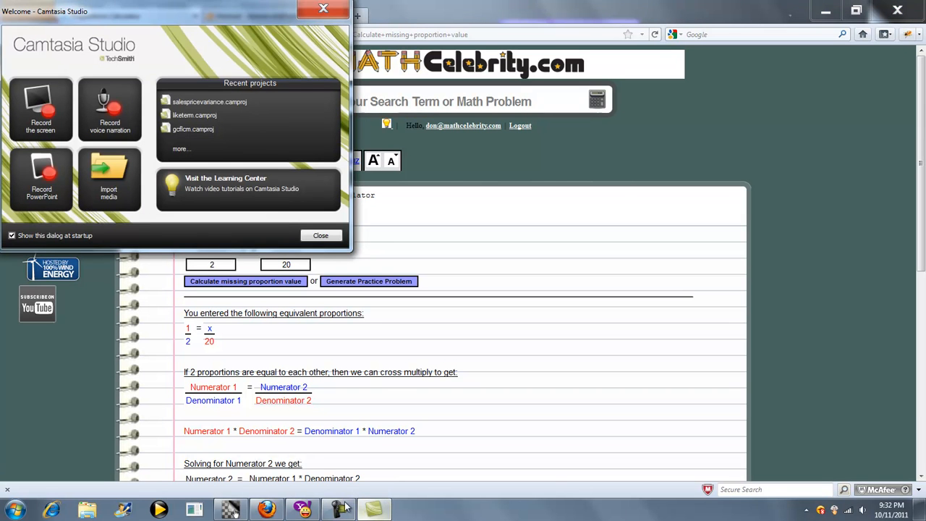